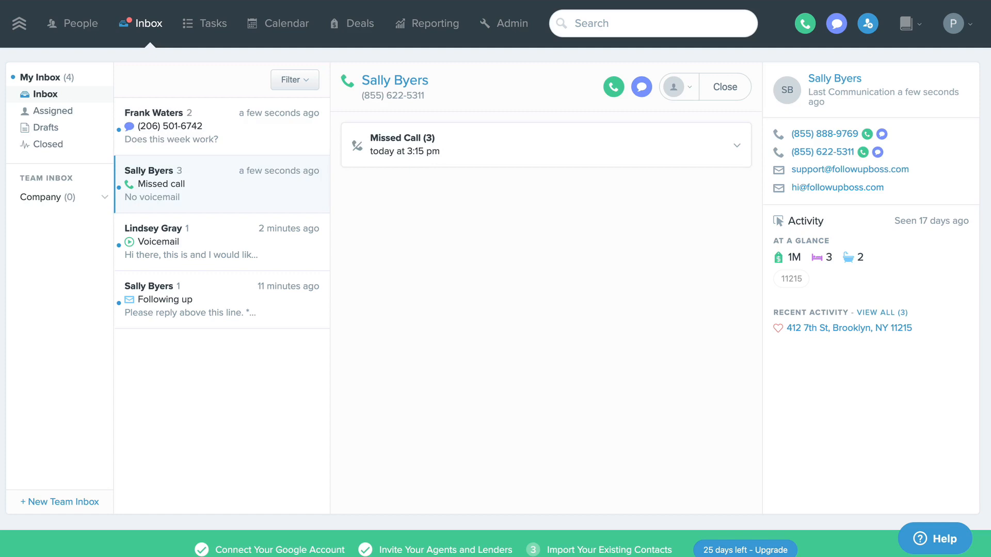
mouse_move(230, 102)
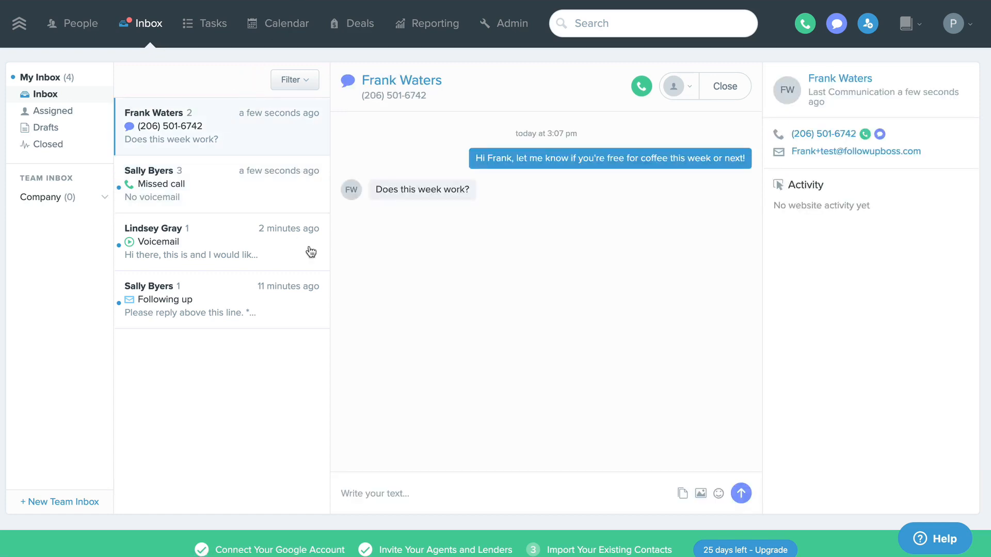
text(Sounds great! Let's plan on Friday at 2pm)
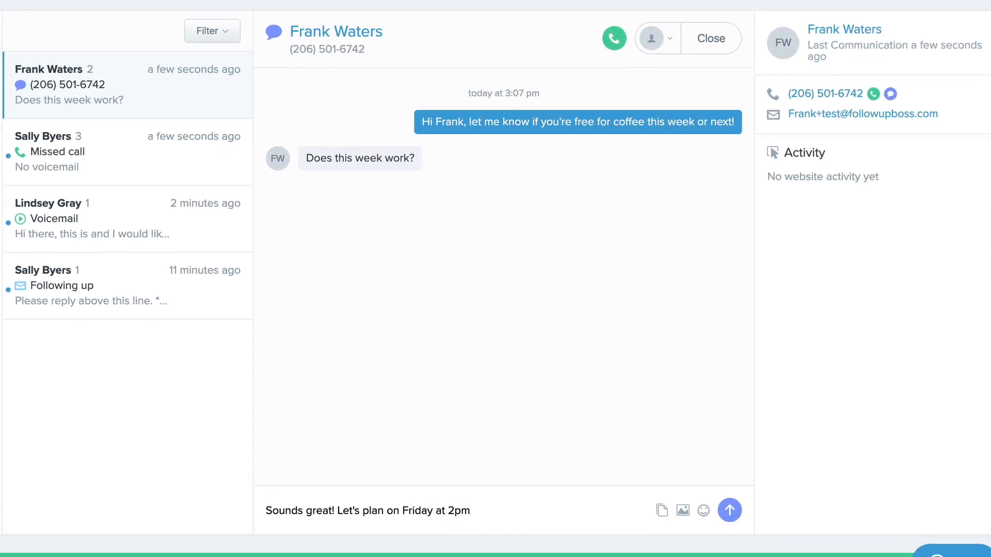
click(701, 511)
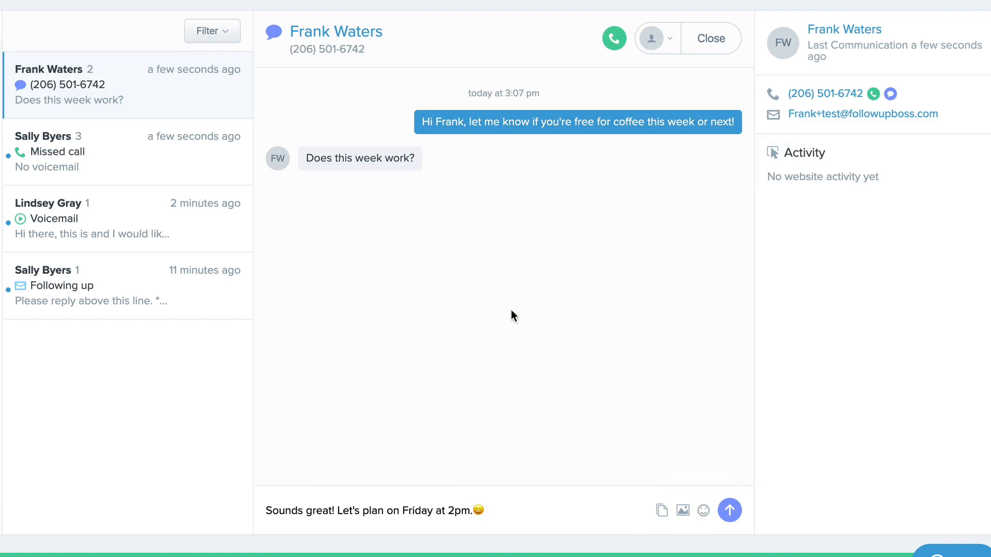
click(728, 510)
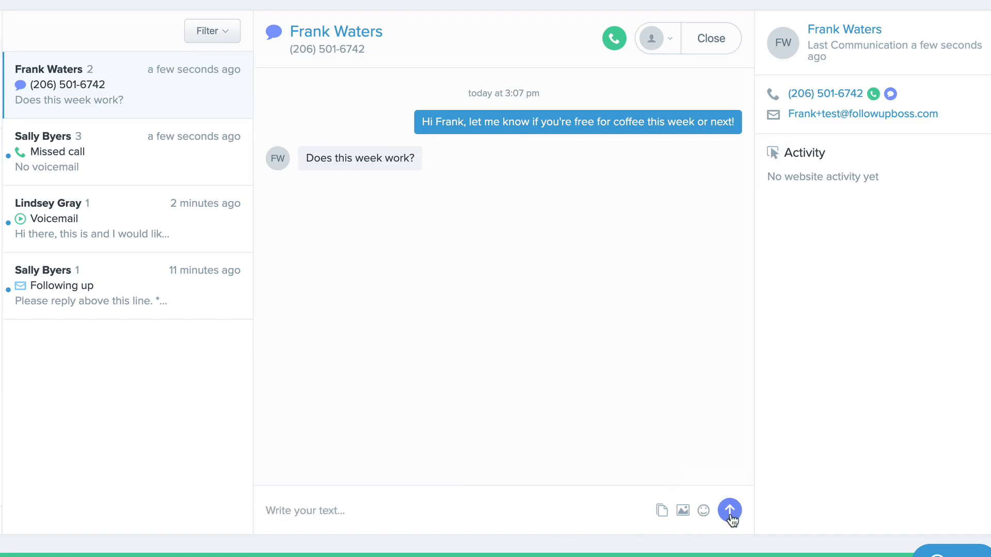
click(728, 510)
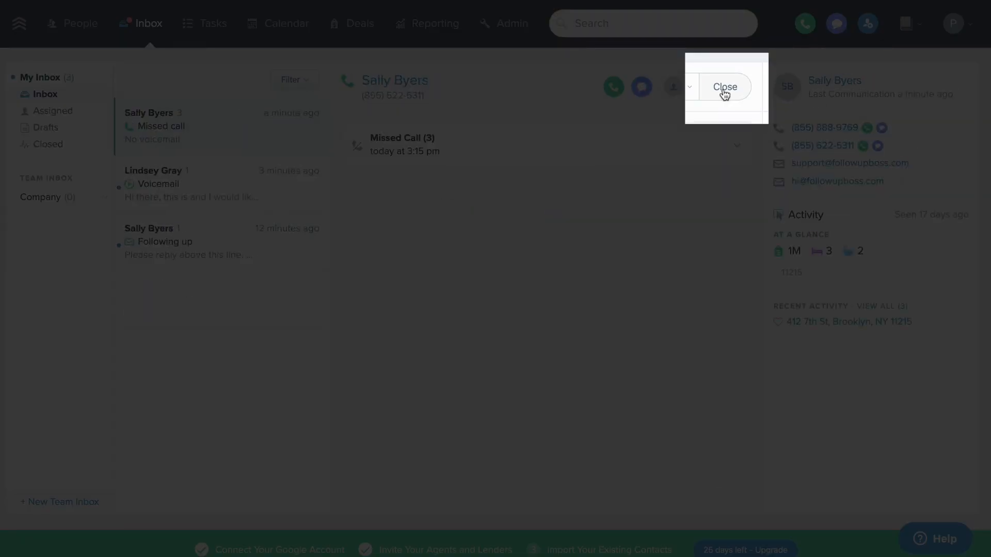
click(673, 87)
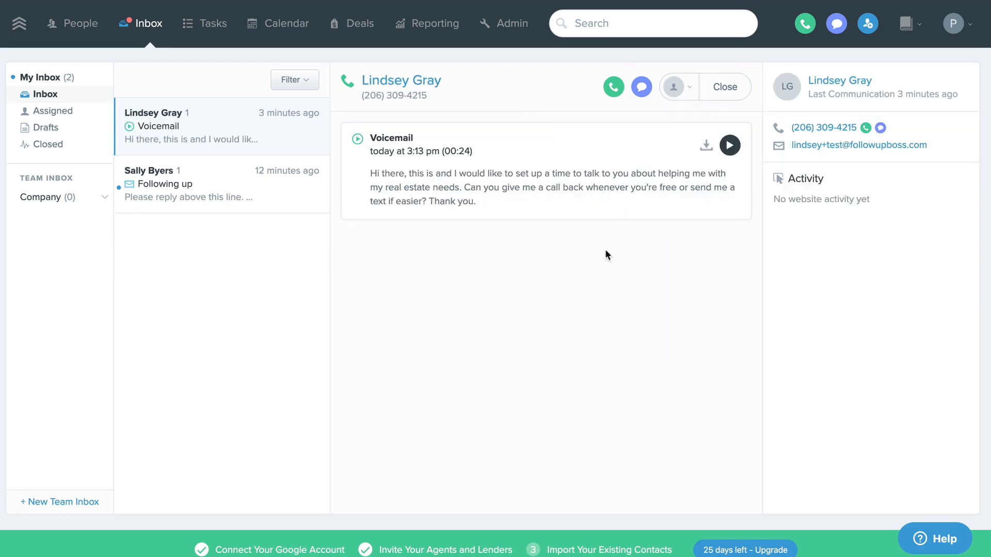
click(612, 86)
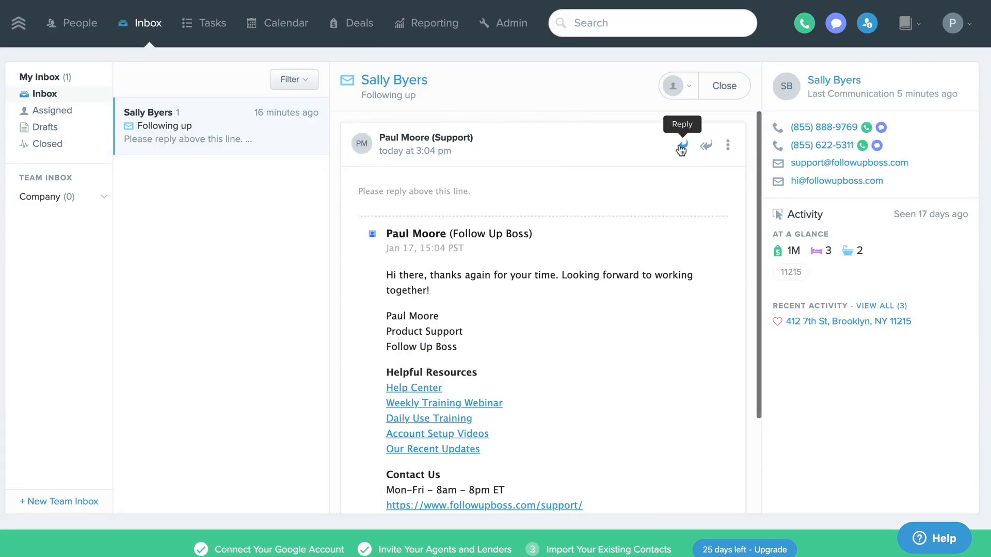
click(681, 146)
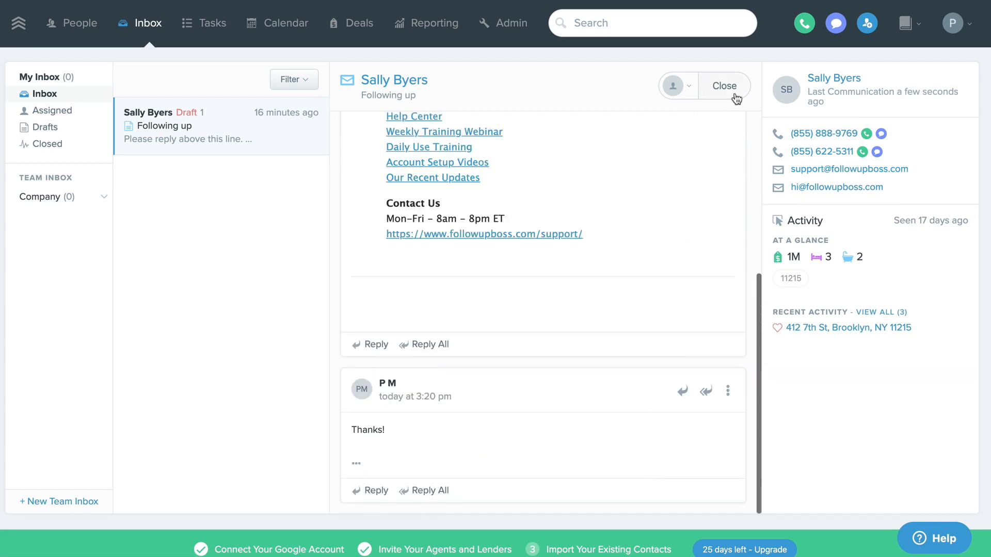
click(723, 86)
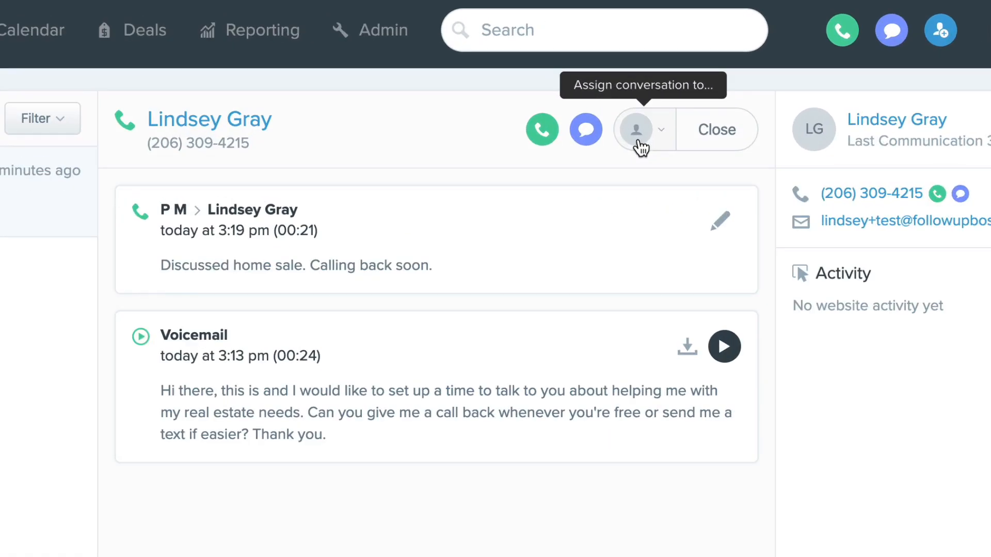
click(638, 130)
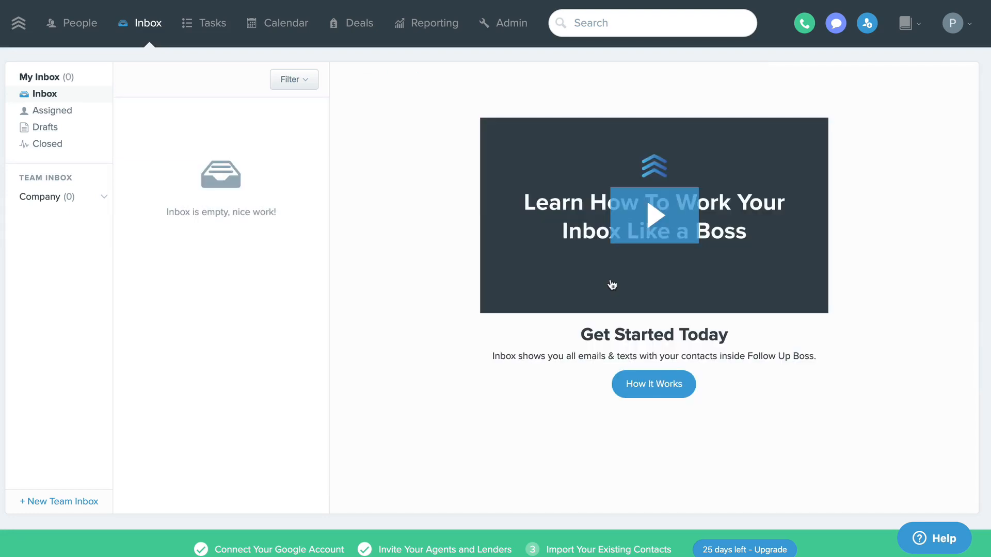
click(53, 110)
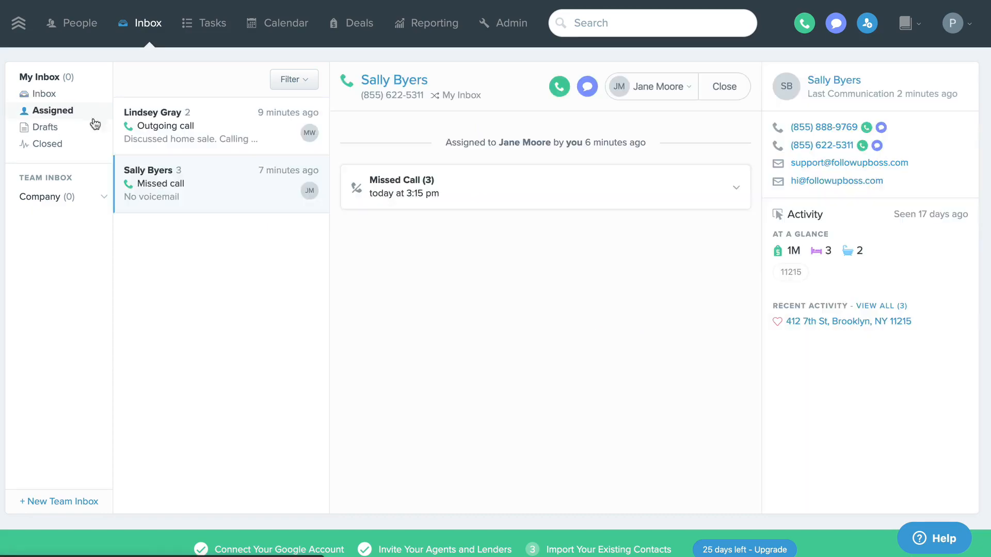
mouse_move(182, 130)
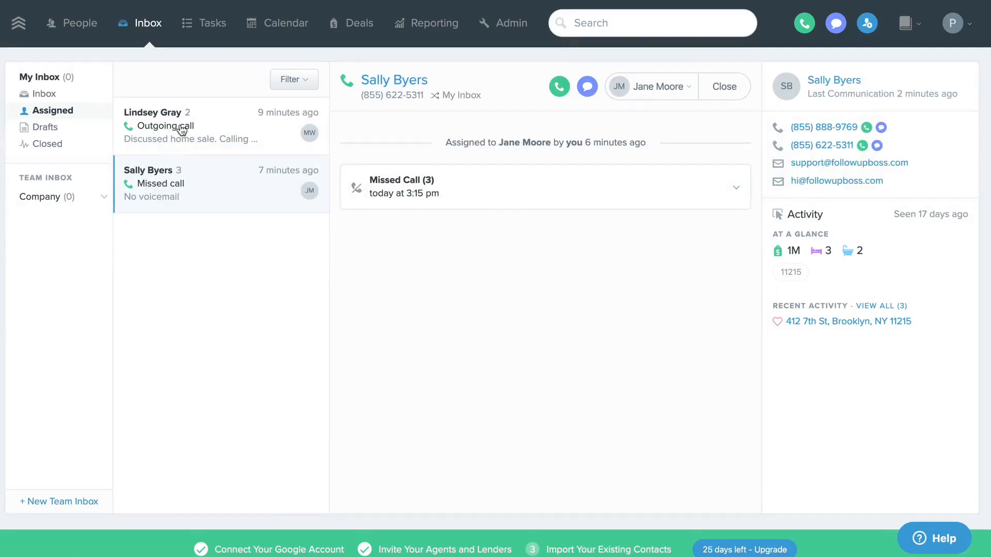
click(289, 79)
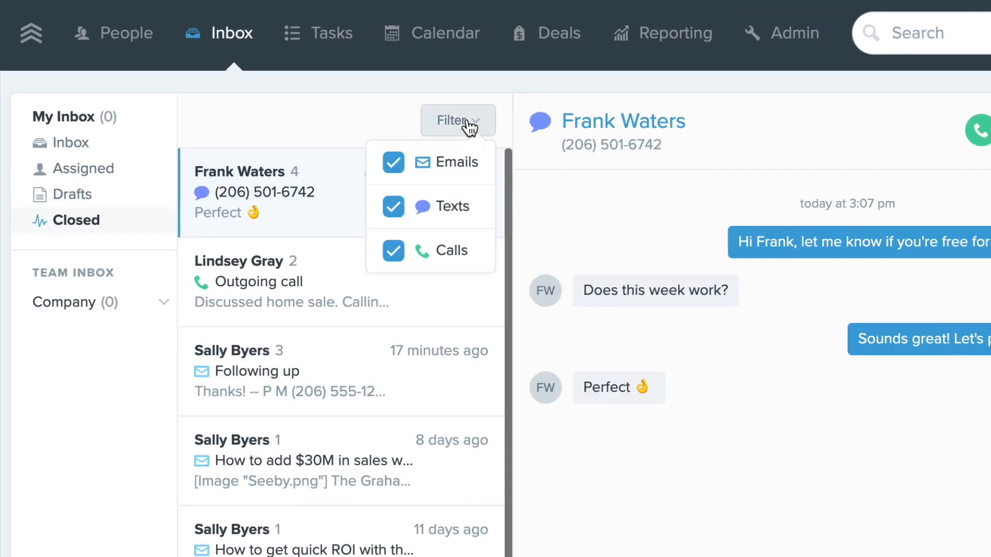
click(392, 162)
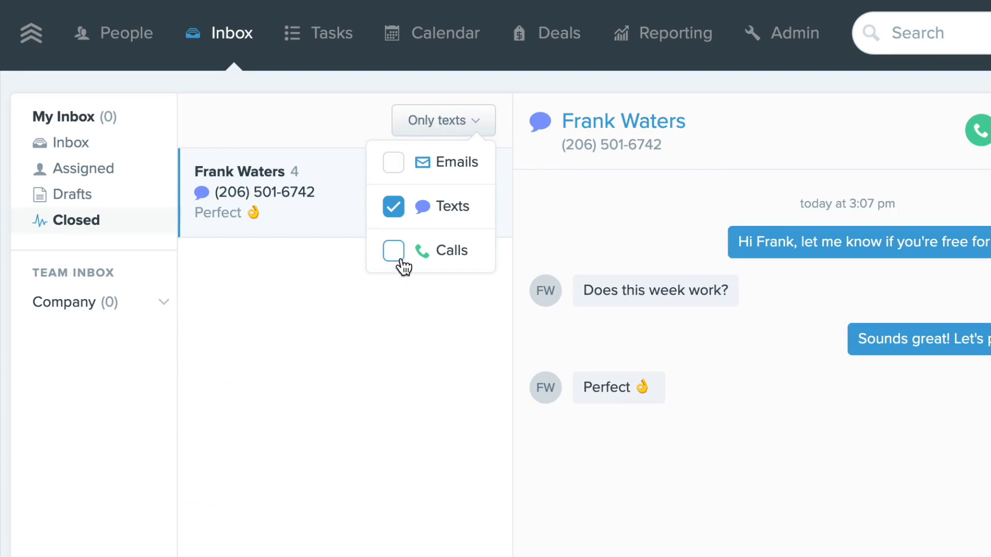